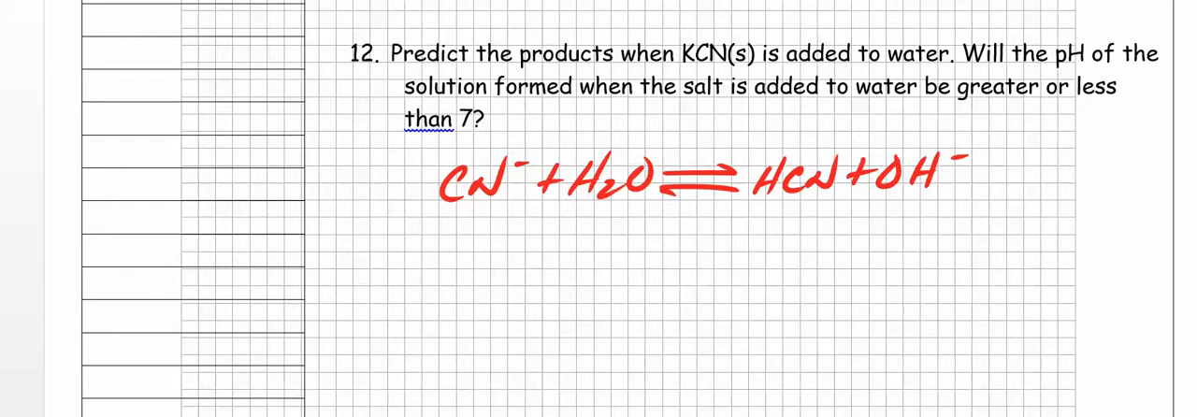
{"action": "mouse_move", "coordinate": [498, 205]}
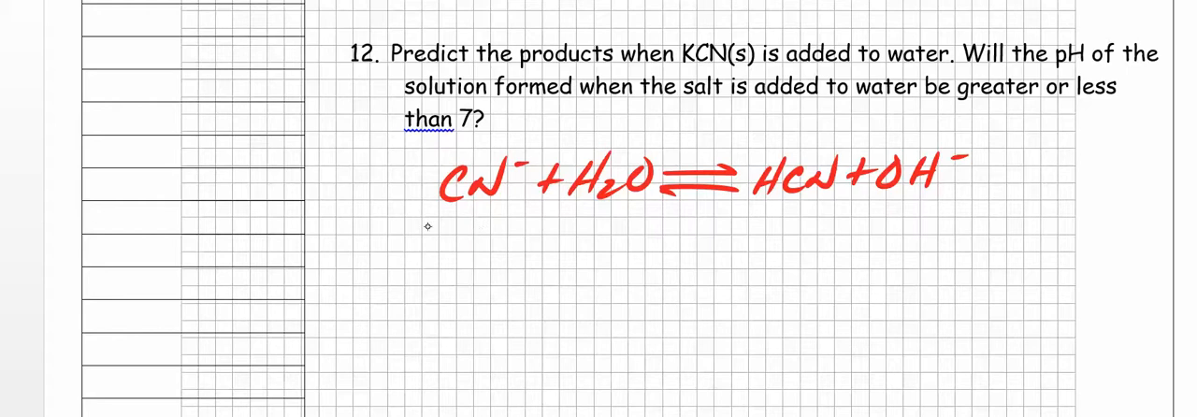
{"action": "mouse_move", "coordinate": [473, 233]}
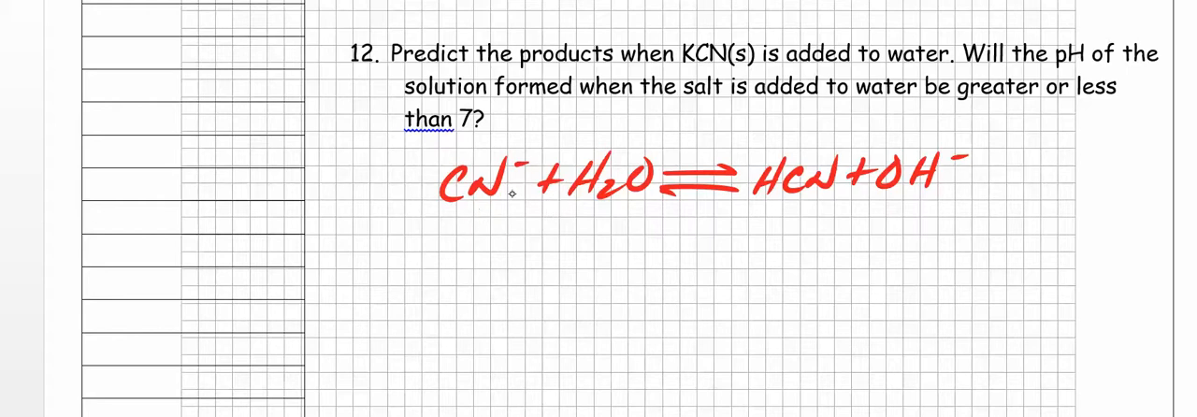
{"action": "mouse_move", "coordinate": [615, 218]}
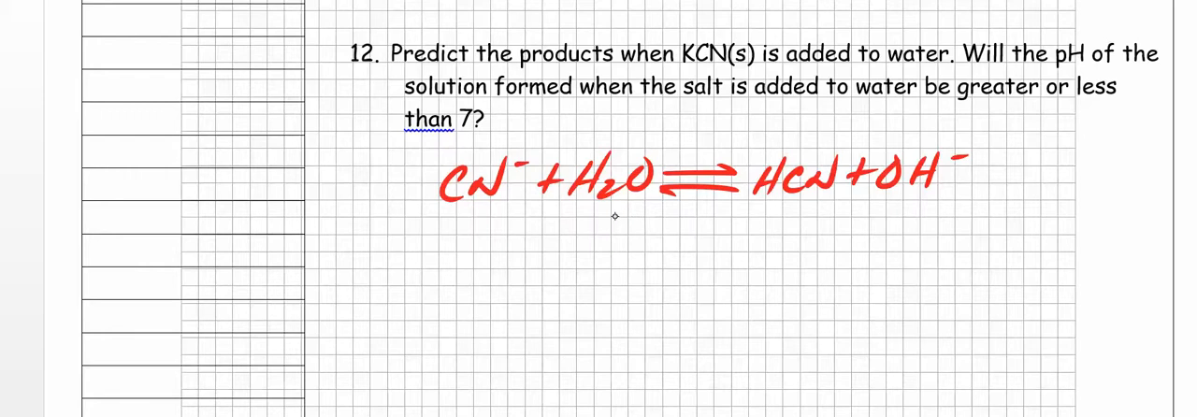
{"action": "mouse_move", "coordinate": [600, 230]}
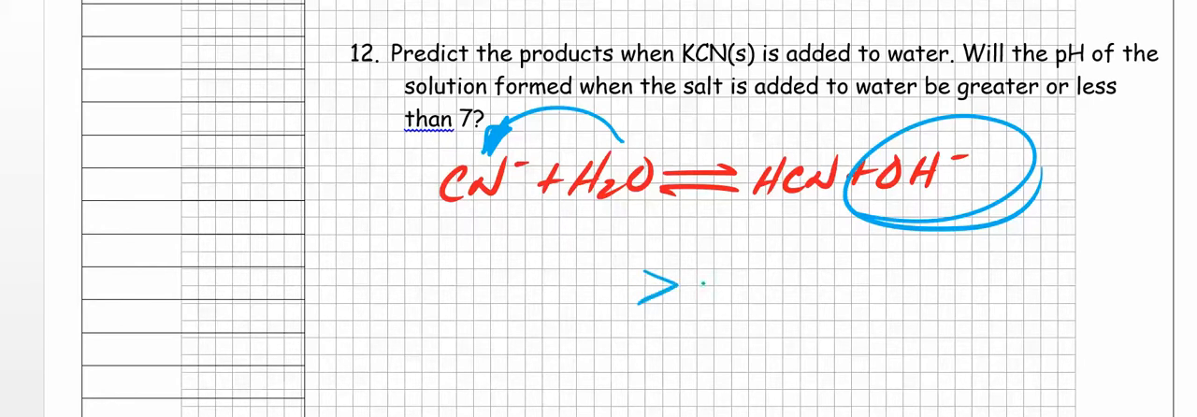
{"action": "type", "text": "7"}
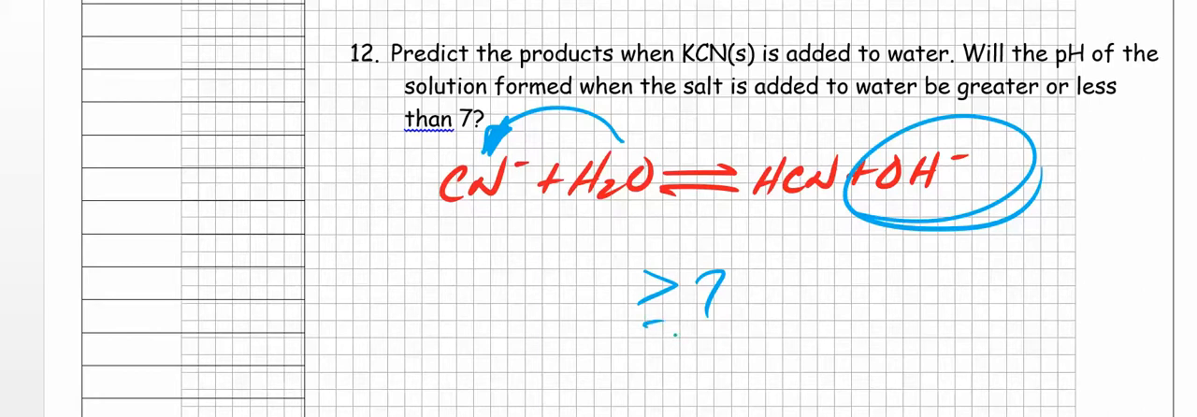
{"action": "type", "text": "Bas."}
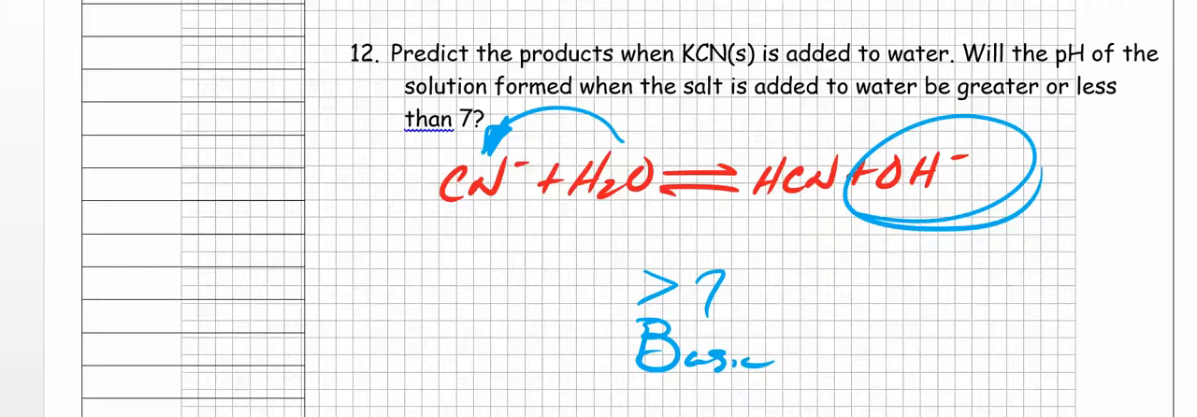
{"action": "scroll", "scroll_direction": "down", "scroll_amount": 3}
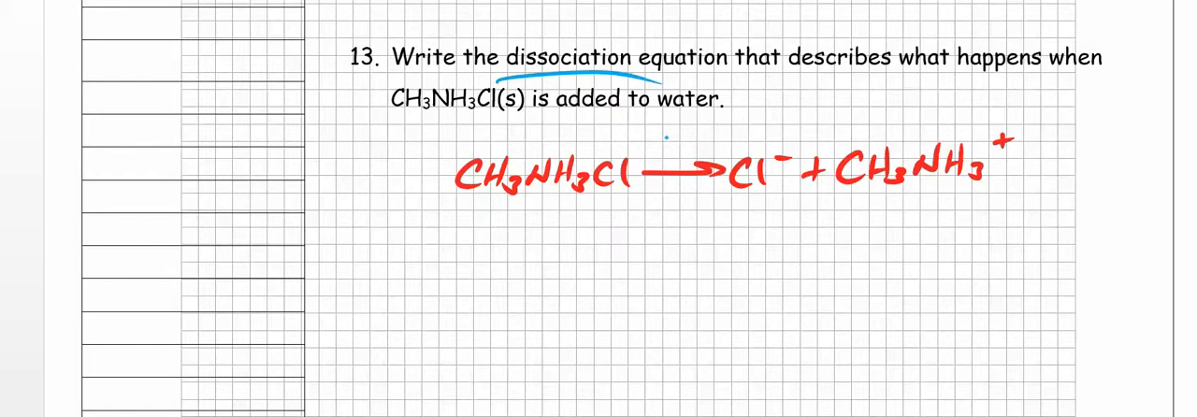
{"action": "type", "text": "H2"}
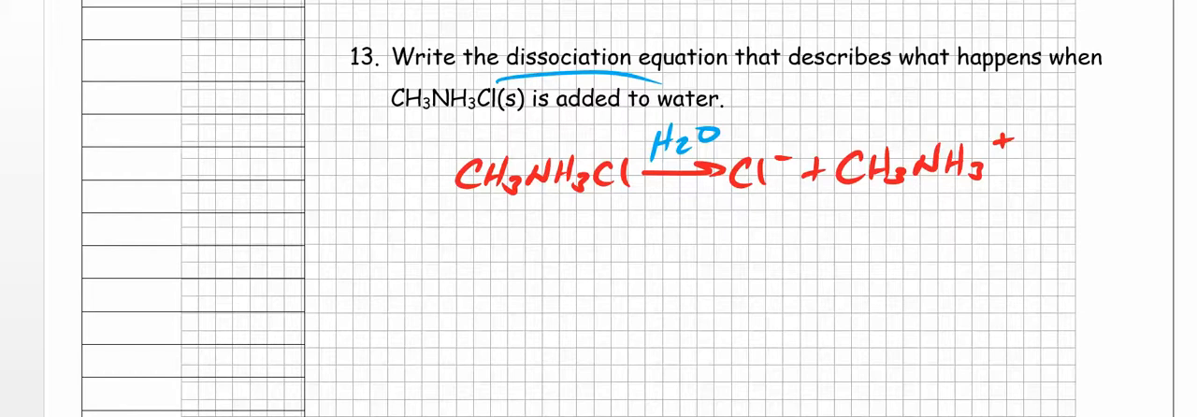
{"action": "scroll", "scroll_direction": "down", "scroll_amount": 3}
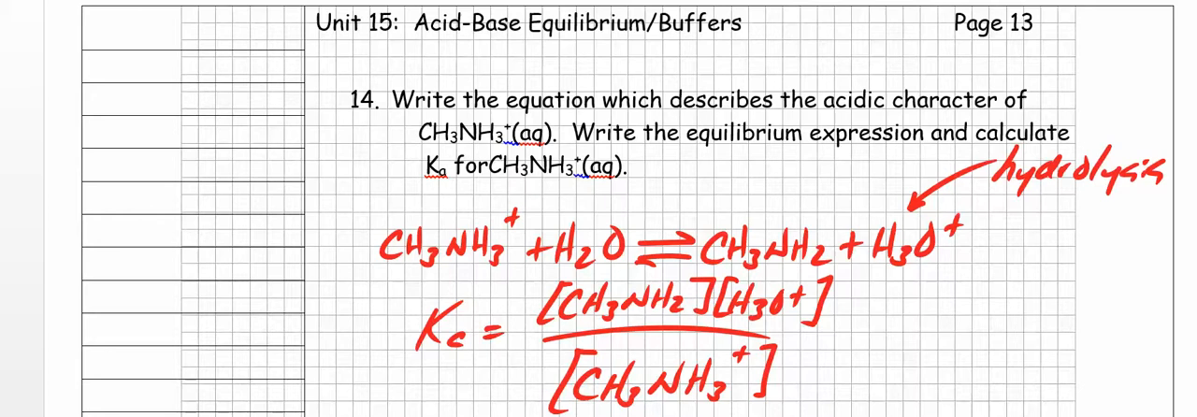